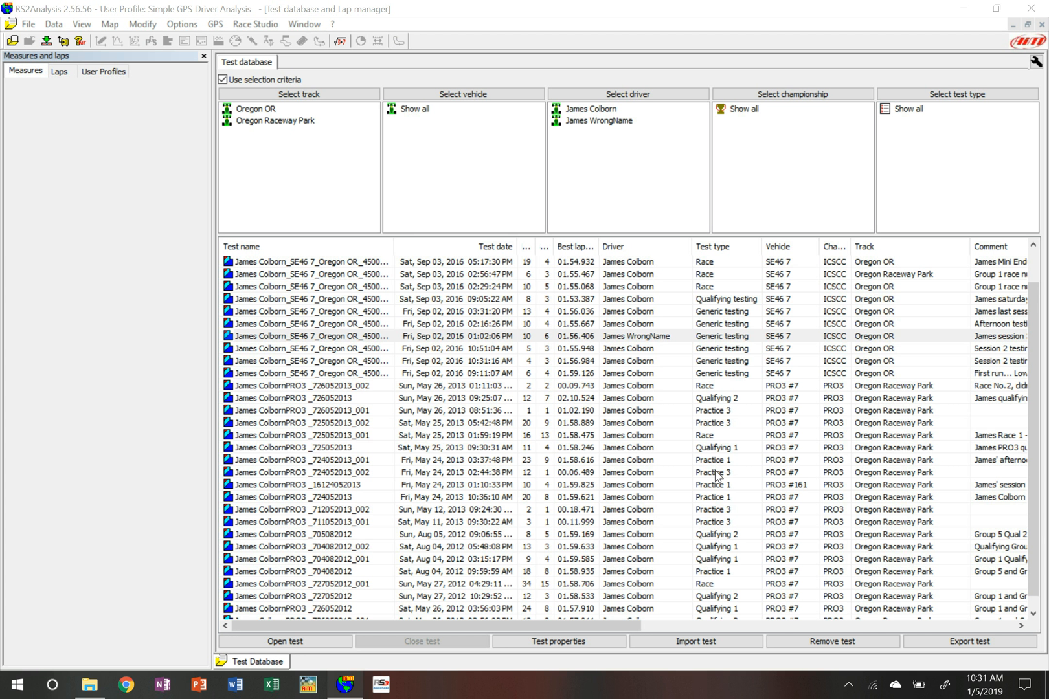
{"action": "mouse_move", "coordinate": [683, 352]}
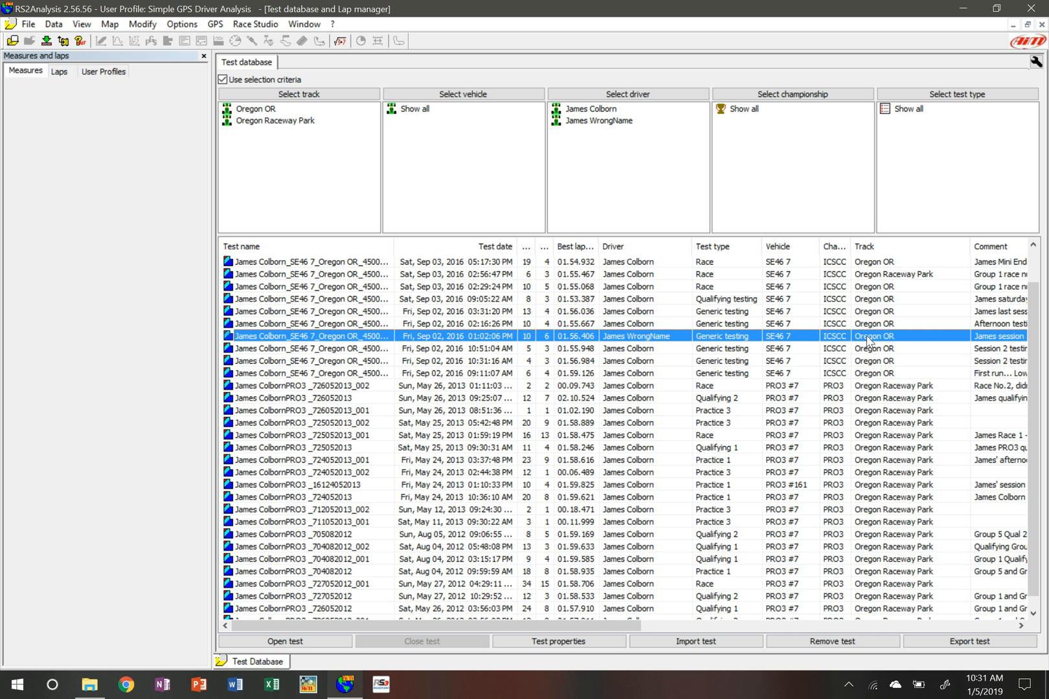
{"action": "mouse_move", "coordinate": [589, 374]}
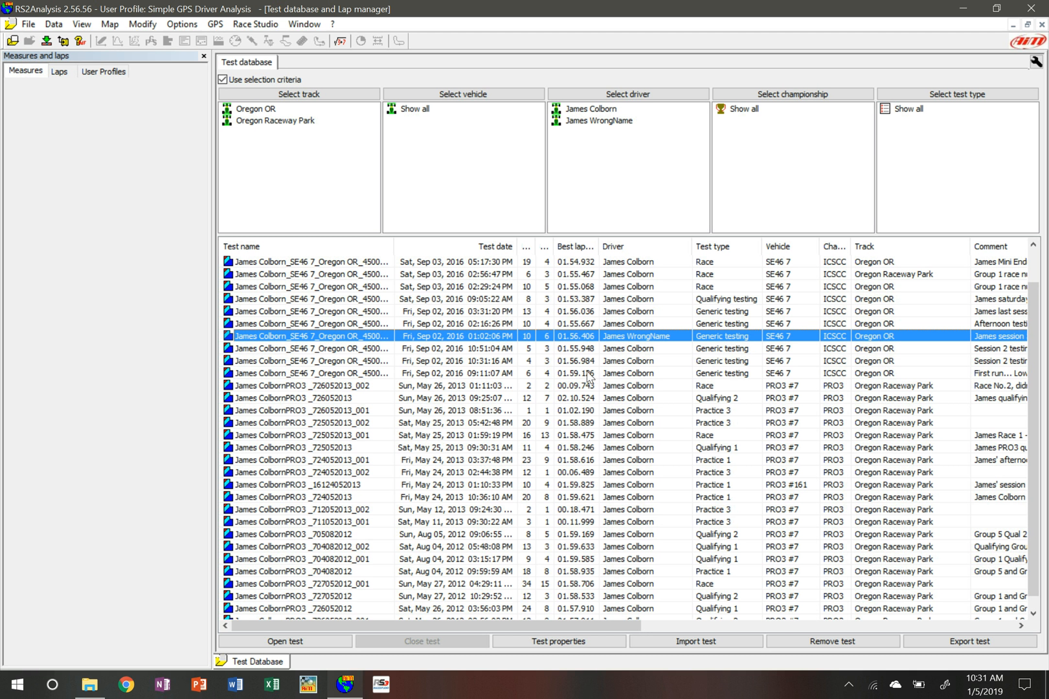
{"action": "mouse_move", "coordinate": [533, 384]}
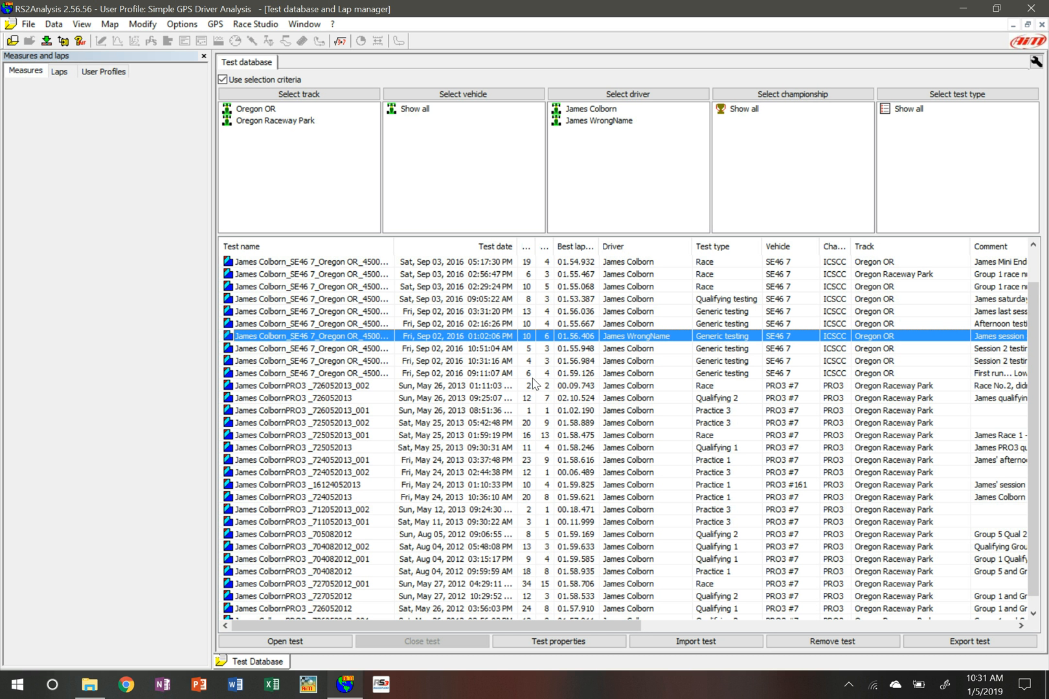
Select the Sep 02, 2016 test row listing James WrongName as driver
{"action": "right_click", "coordinate": [508, 336]}
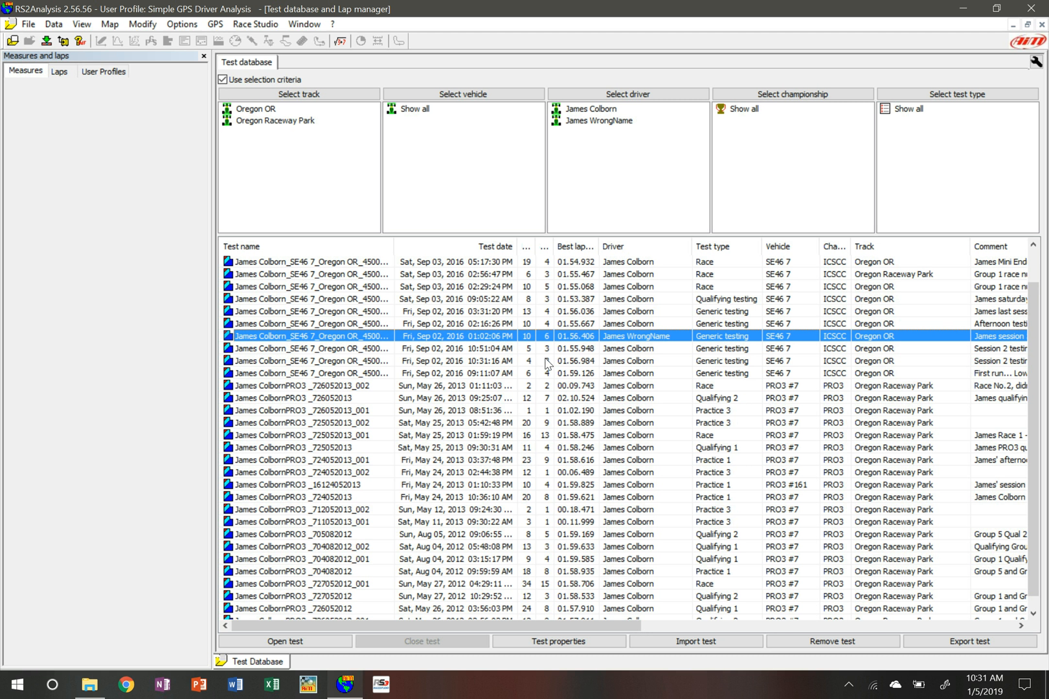
Set the test's driver to James Colborn and track to Oregon Raceway Park, and confirm
{"action": "double_click", "coordinate": [308, 336]}
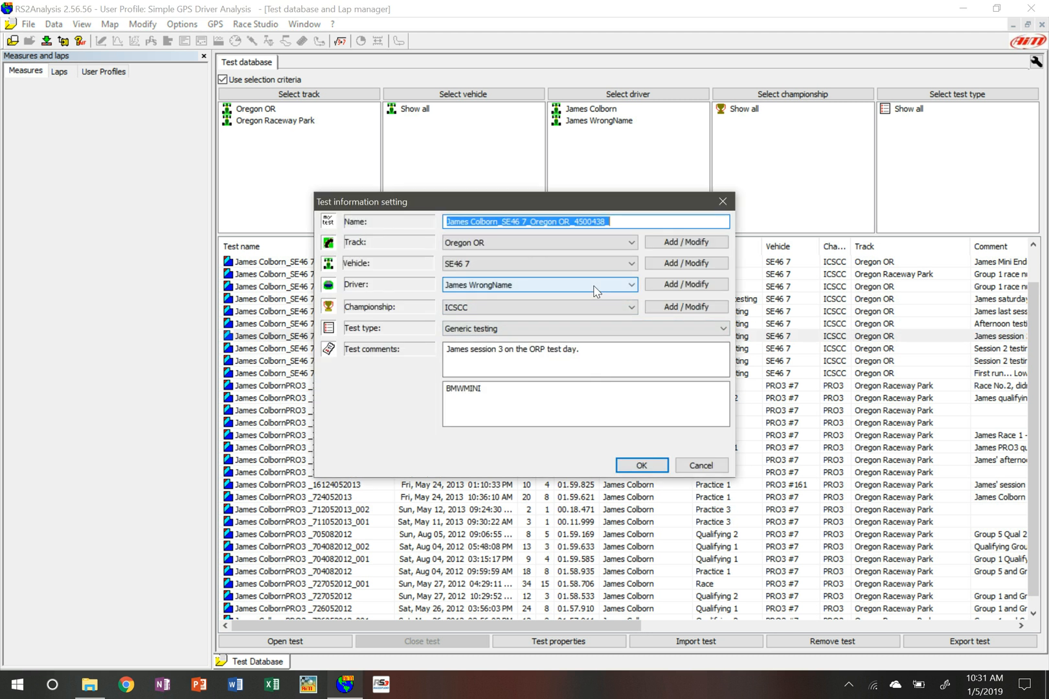
{"action": "left_click", "coordinate": [629, 285]}
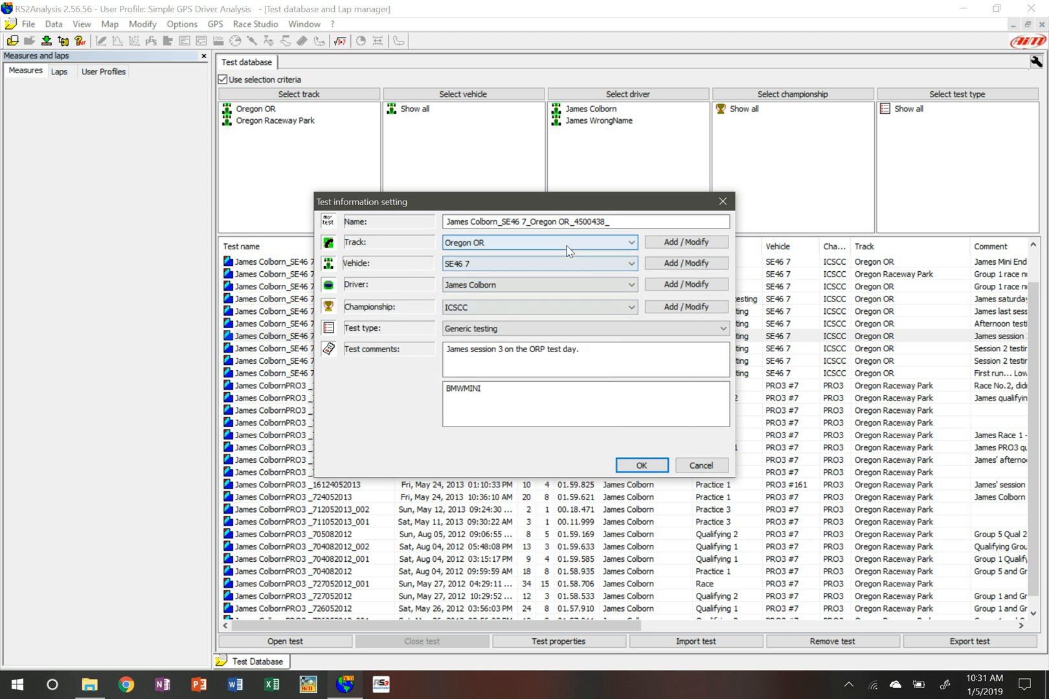
{"action": "left_click", "coordinate": [539, 242]}
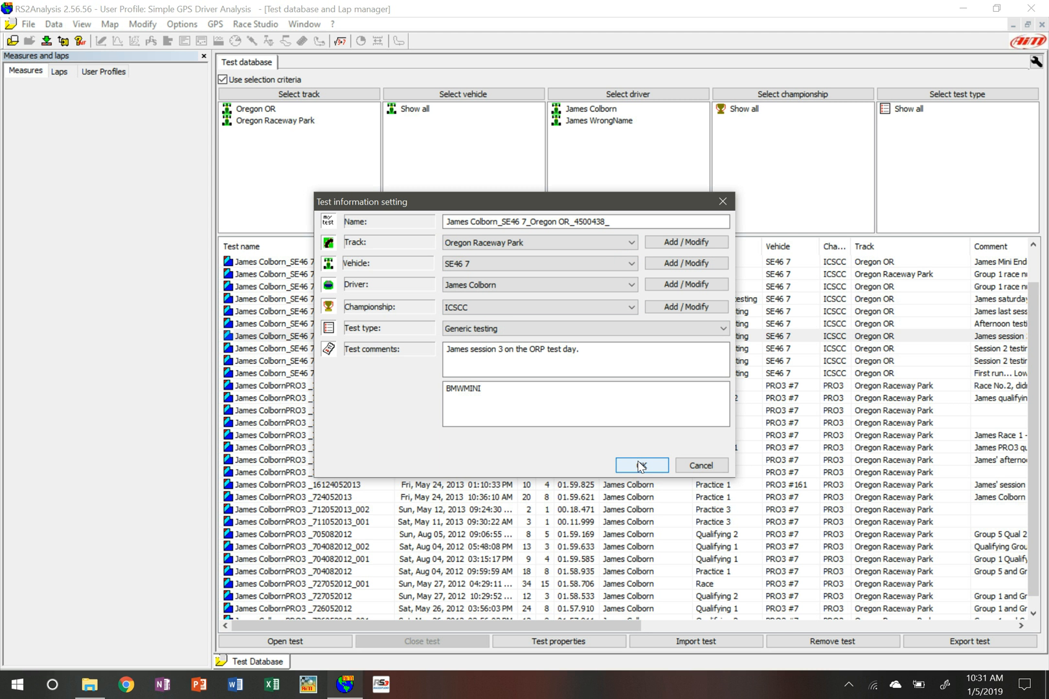
{"action": "left_click", "coordinate": [640, 464]}
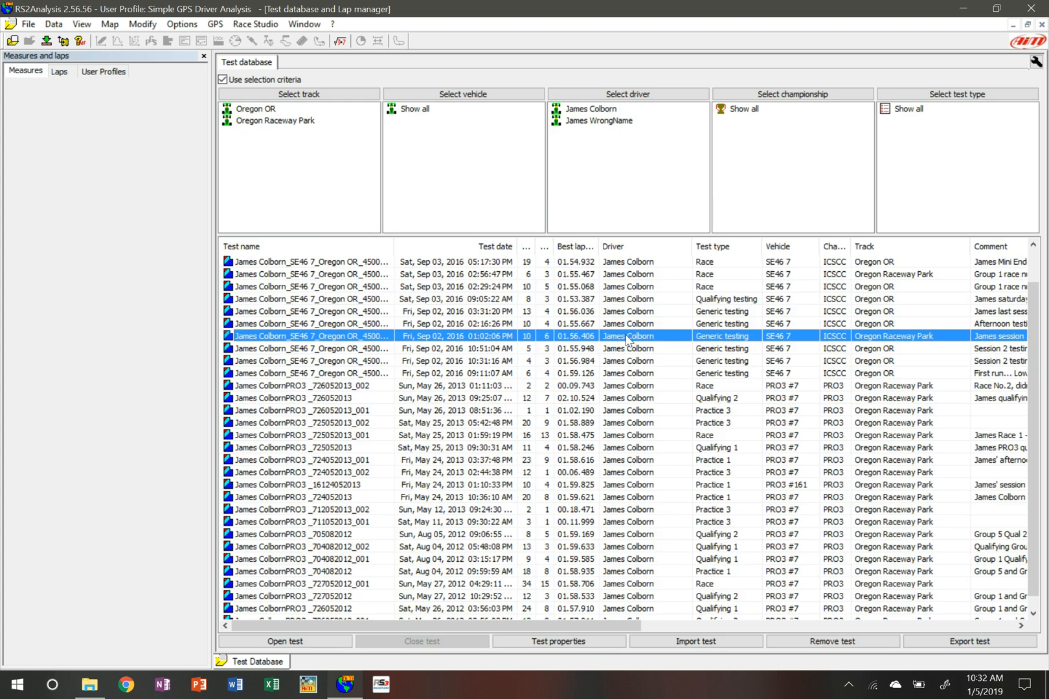
{"action": "mouse_move", "coordinate": [916, 345]}
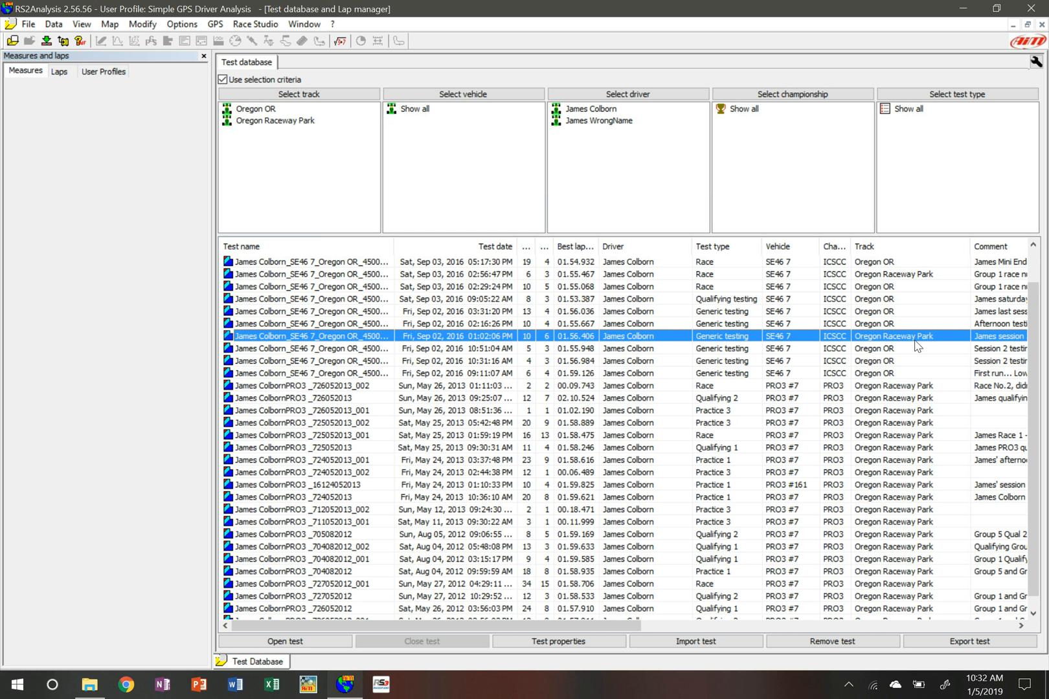
{"action": "mouse_move", "coordinate": [823, 378]}
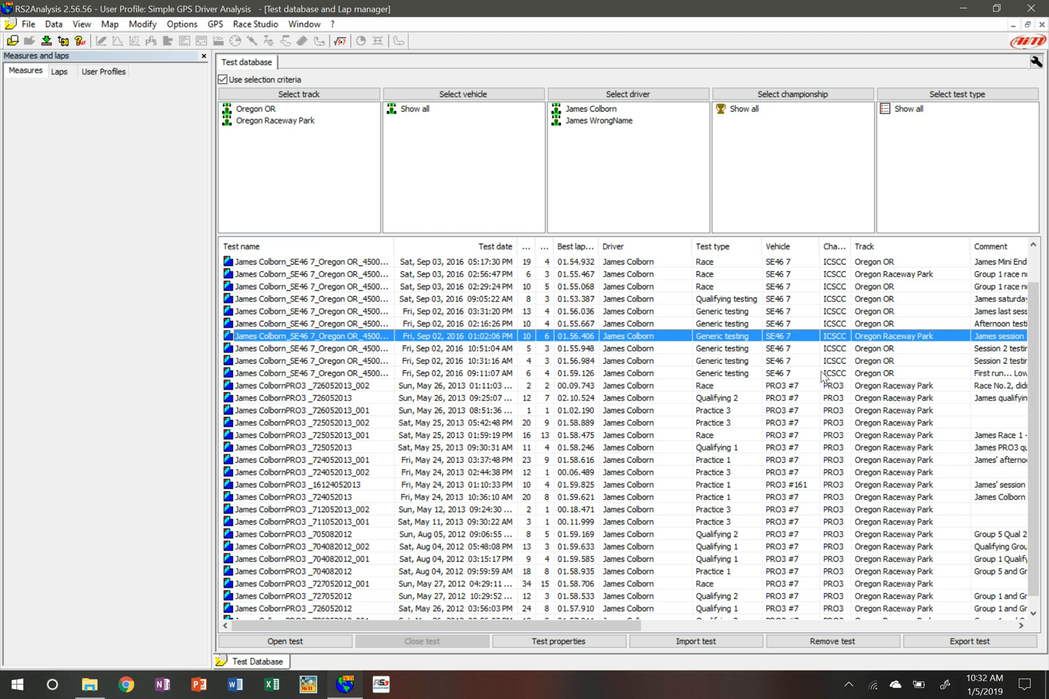
{"action": "mouse_move", "coordinate": [607, 361]}
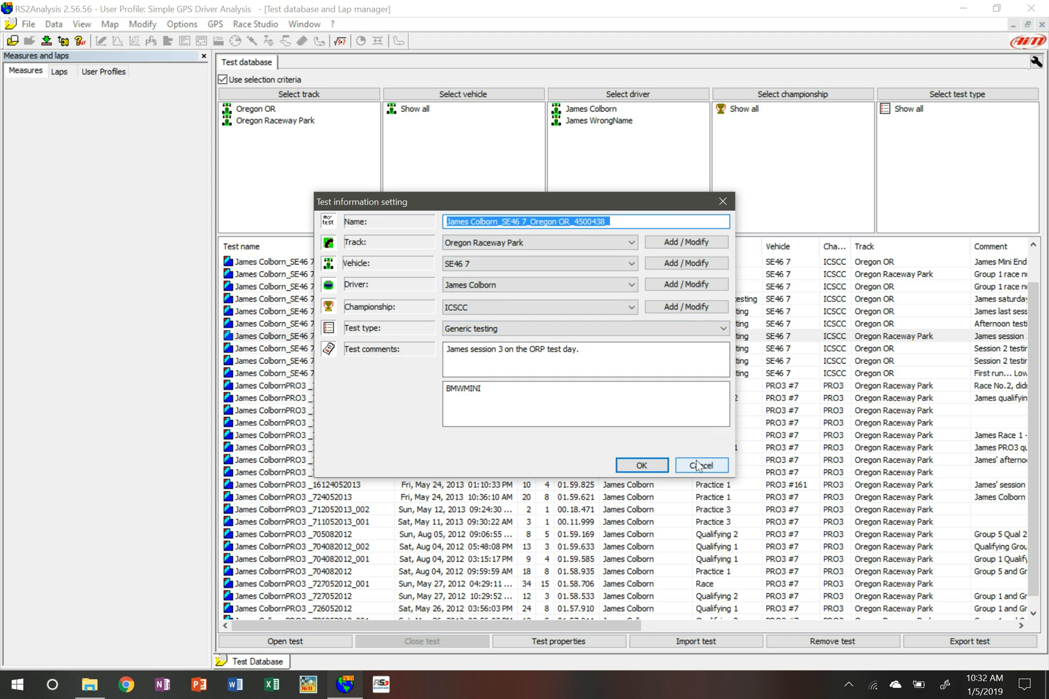
{"action": "left_click", "coordinate": [700, 464]}
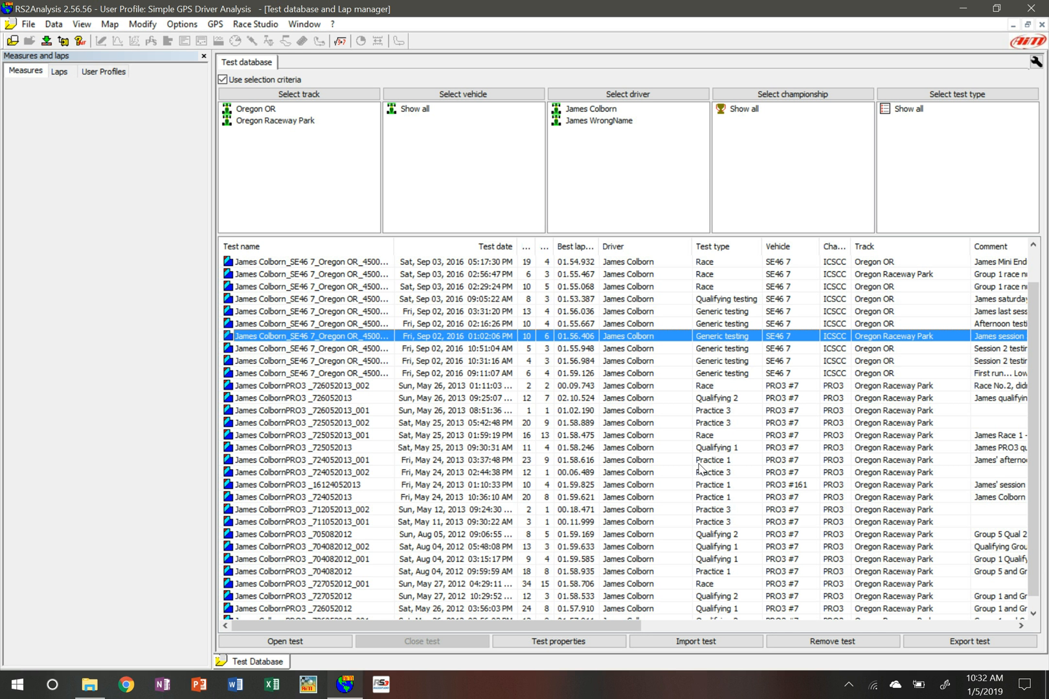
{"action": "mouse_move", "coordinate": [339, 182]}
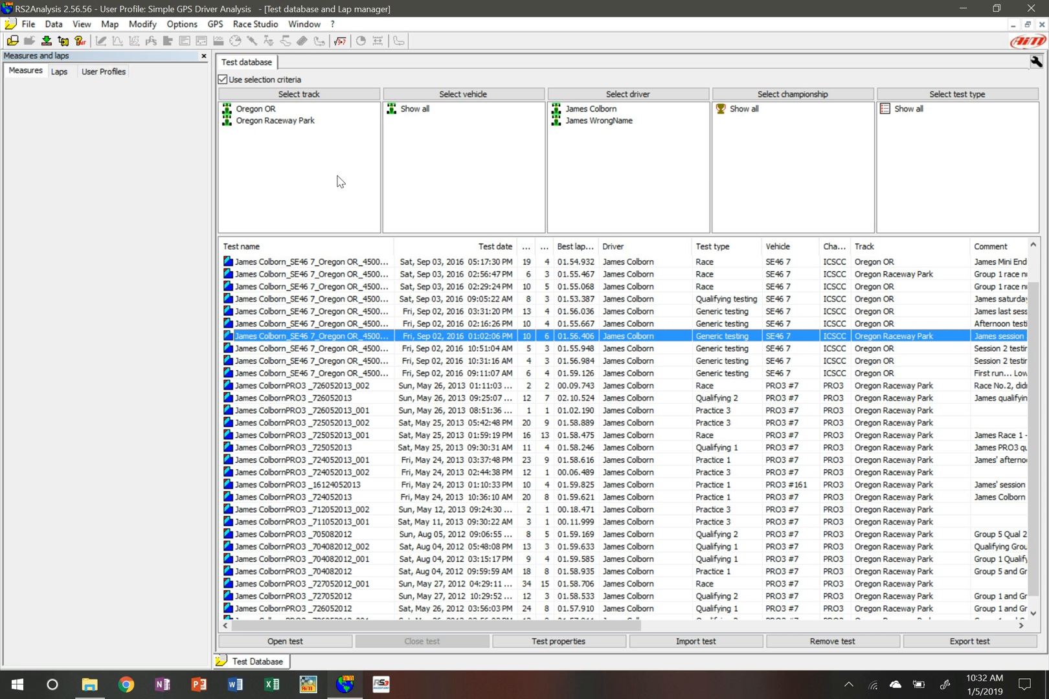
{"action": "mouse_move", "coordinate": [786, 385]}
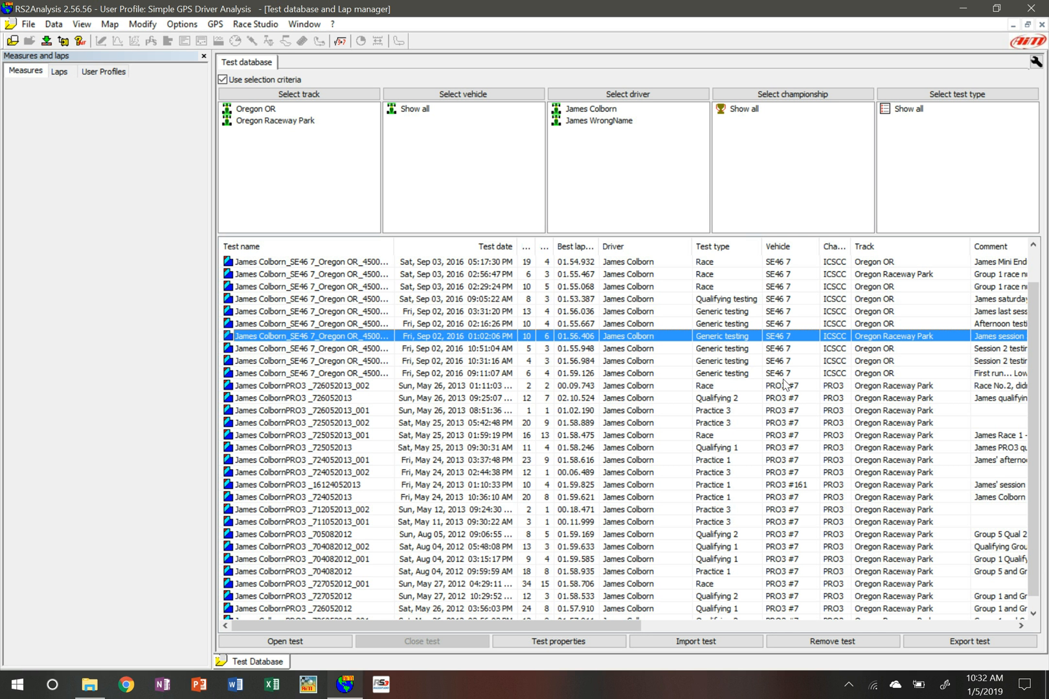